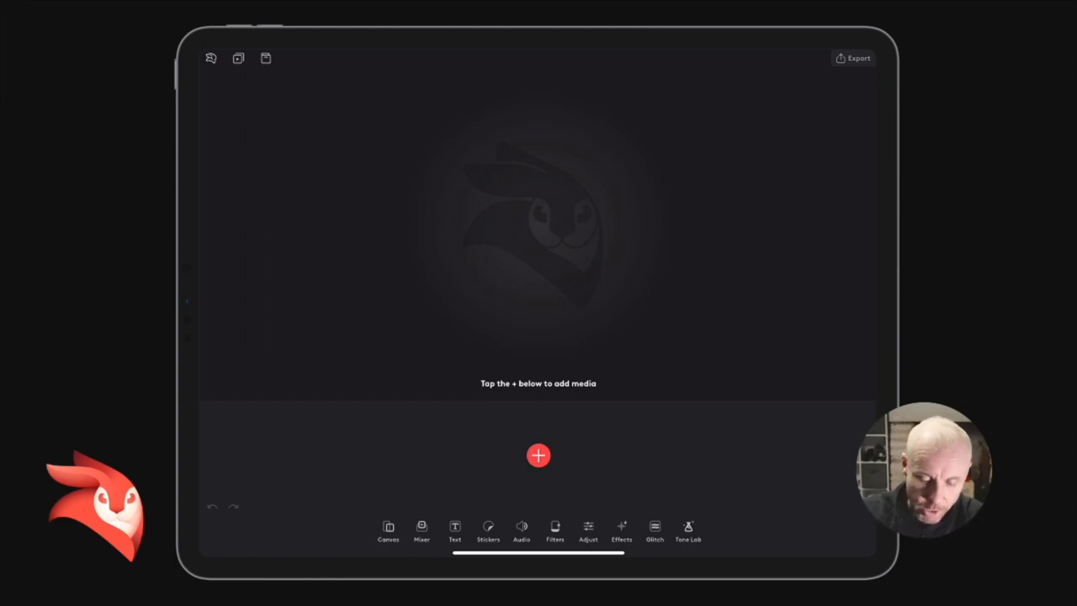
- Import the Getty aerial forest-road stock clip as the project's first media
{"action": "left_click", "coordinate": [538, 454]}
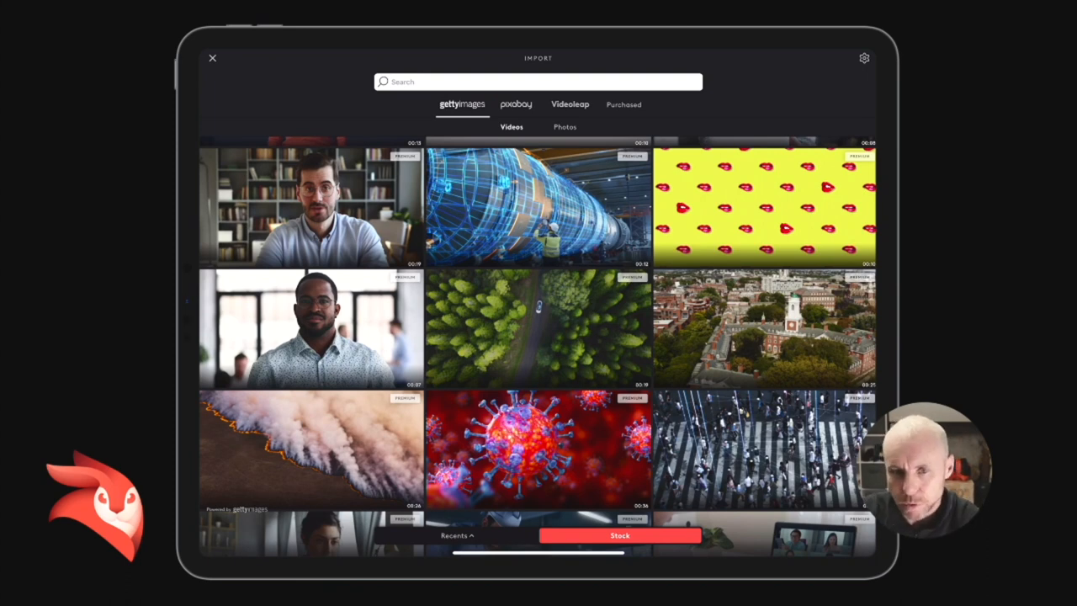
{"action": "left_click", "coordinate": [539, 328]}
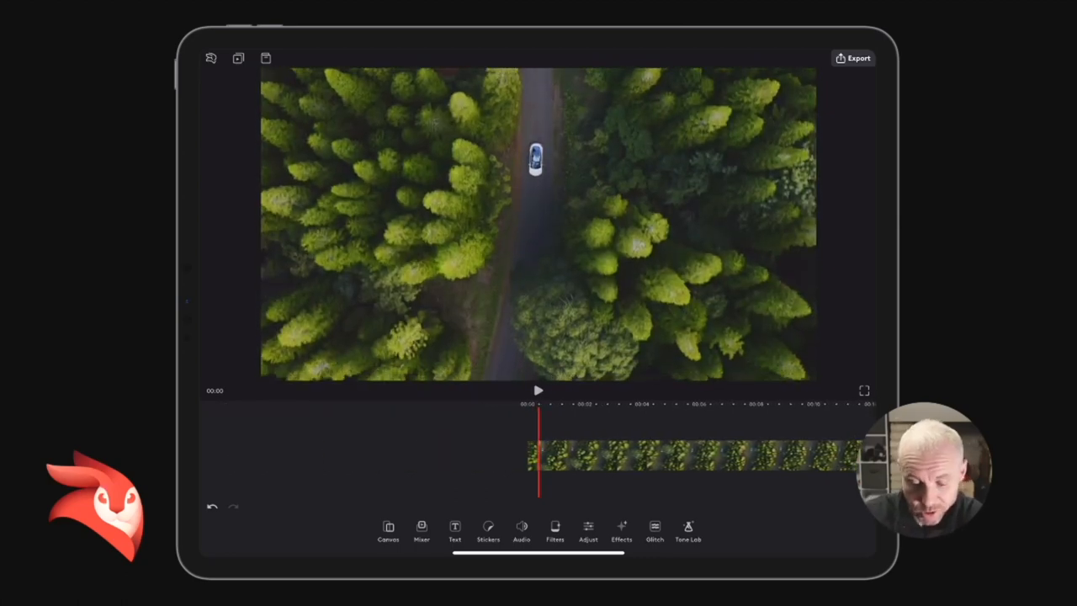
{"action": "left_click", "coordinate": [538, 391]}
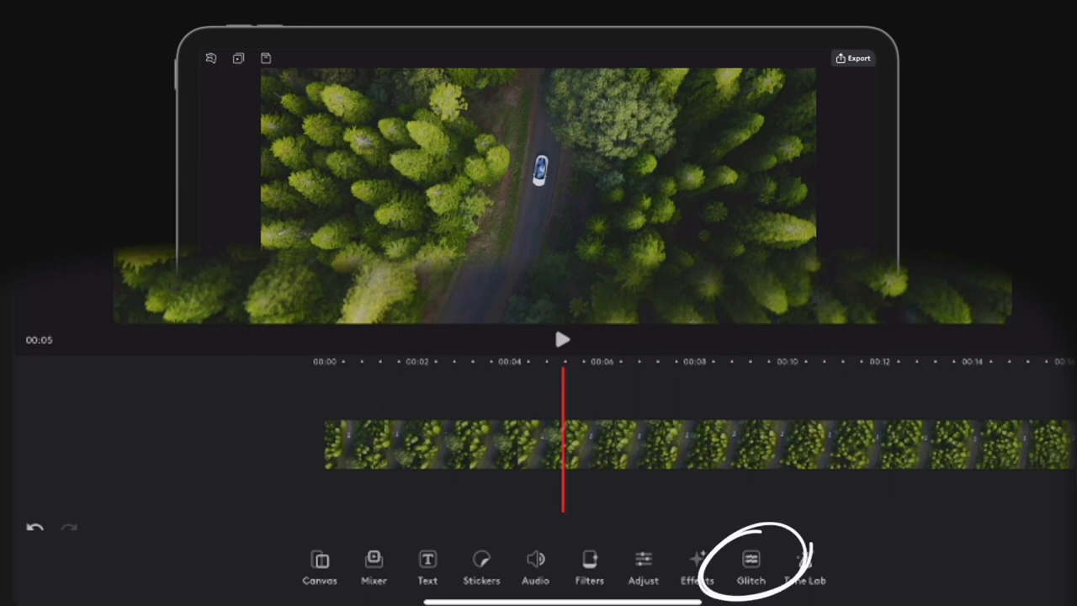
- Add an RGB glitch effect layer at the playhead around the five-second mark
{"action": "left_click", "coordinate": [750, 568]}
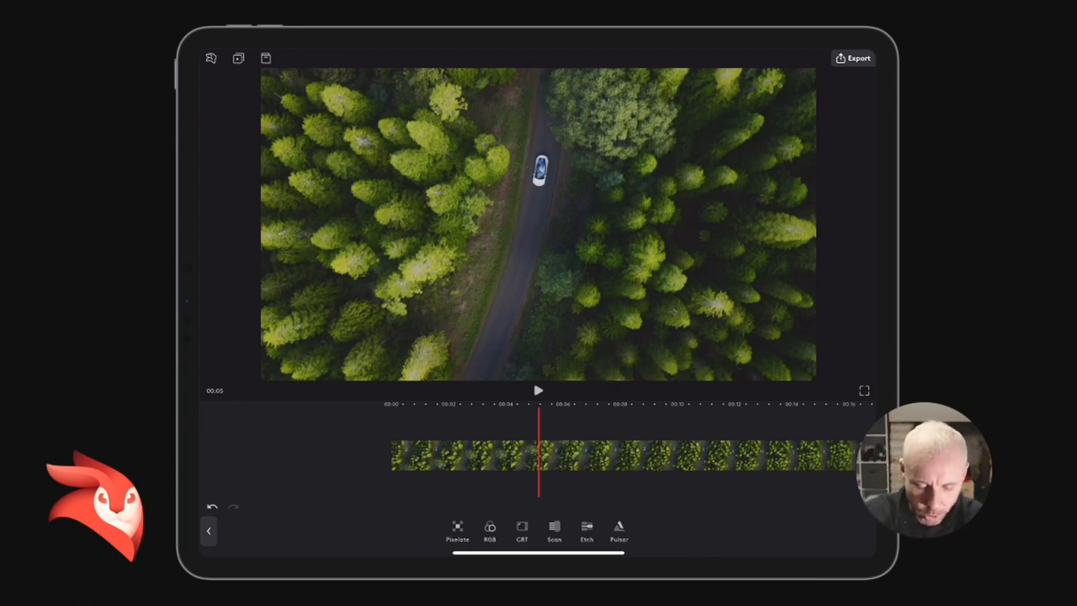
{"action": "left_click", "coordinate": [489, 530]}
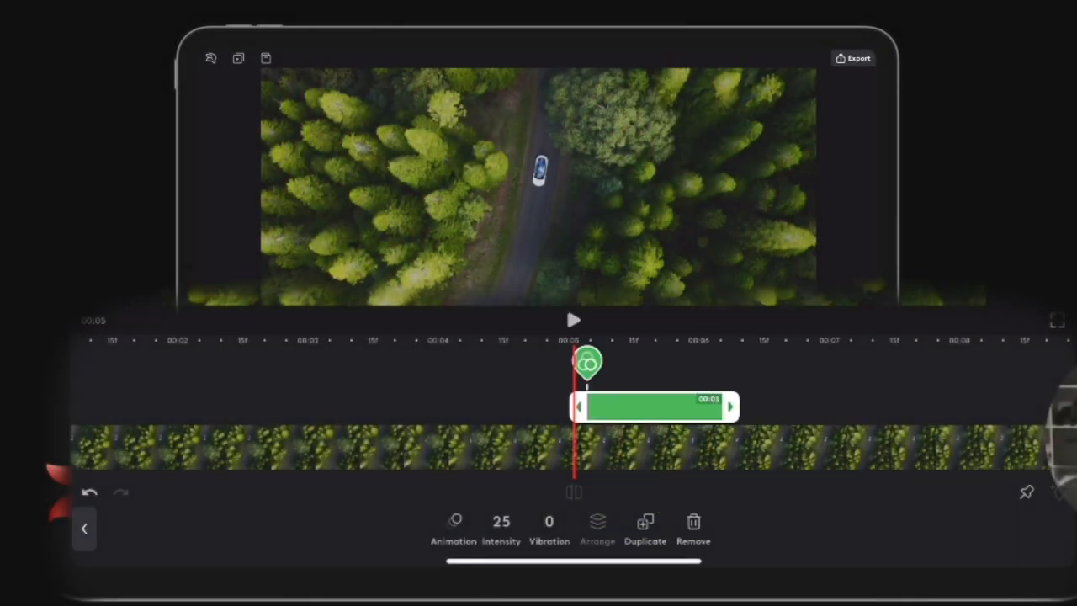
- Trim the RGB glitch layer to roughly a one-second burst near five seconds
{"action": "left_click_drag", "start_coordinate": [731, 405], "coordinate": [831, 406]}
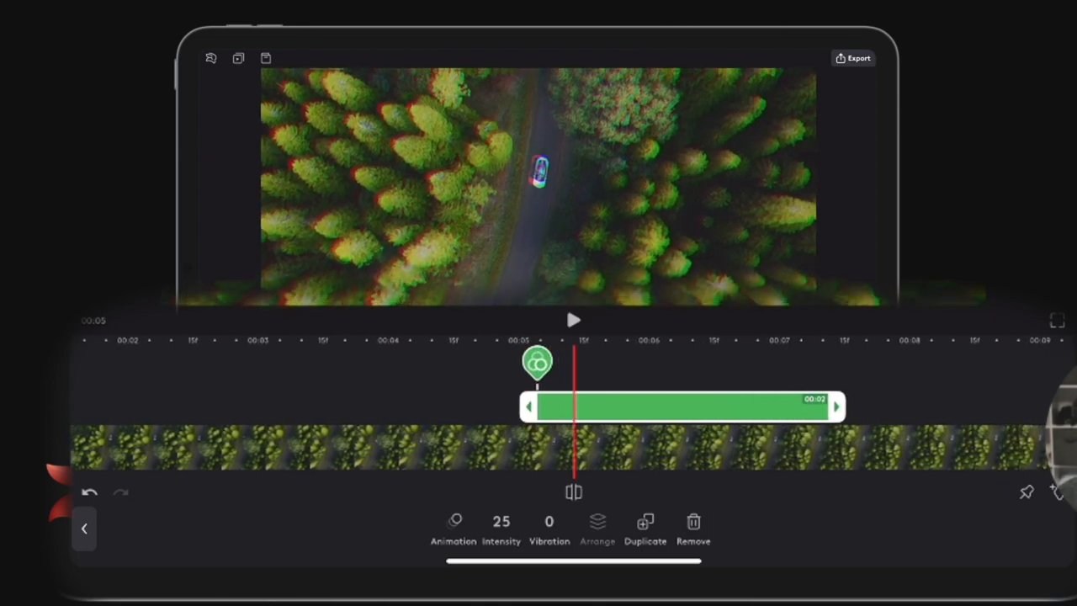
{"action": "left_click_drag", "start_coordinate": [838, 405], "coordinate": [713, 405]}
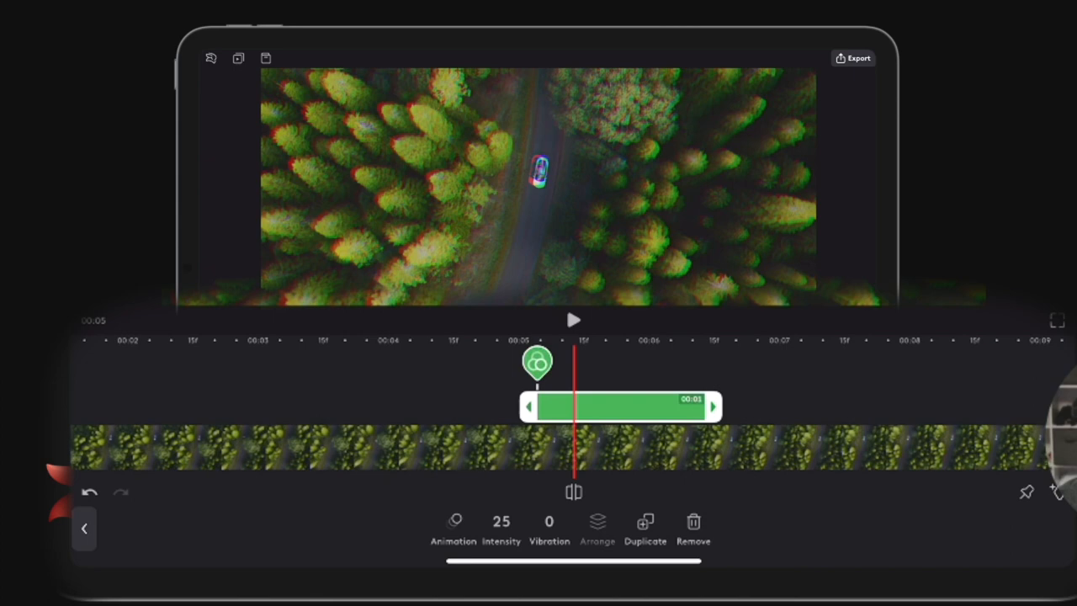
{"action": "left_click_drag", "start_coordinate": [713, 406], "coordinate": [692, 406]}
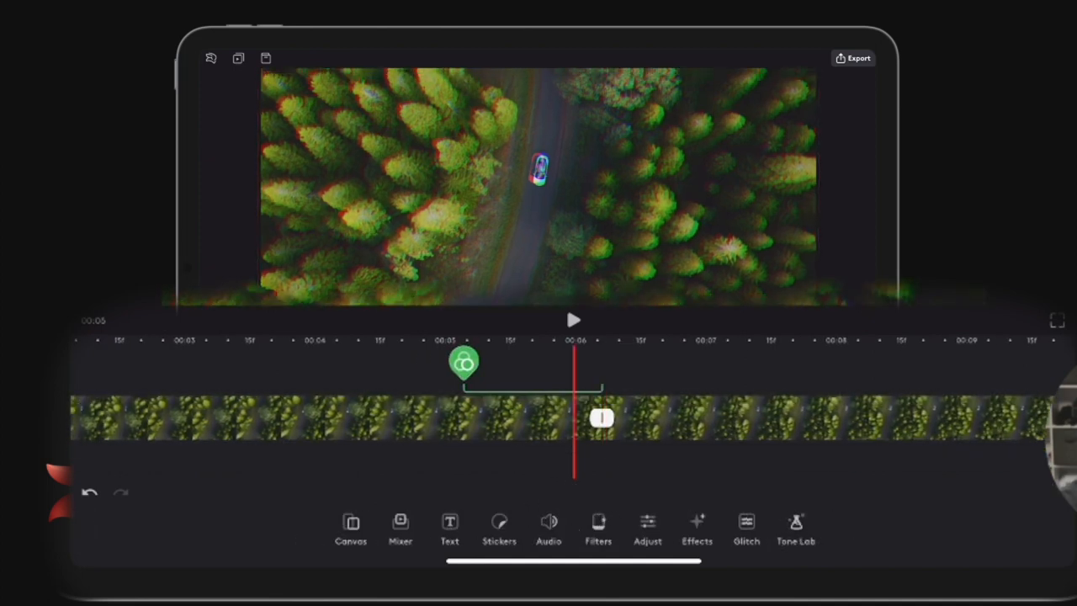
- Adjust the glitch burst's Intensity slider, settling it at 54
{"action": "left_click", "coordinate": [464, 363]}
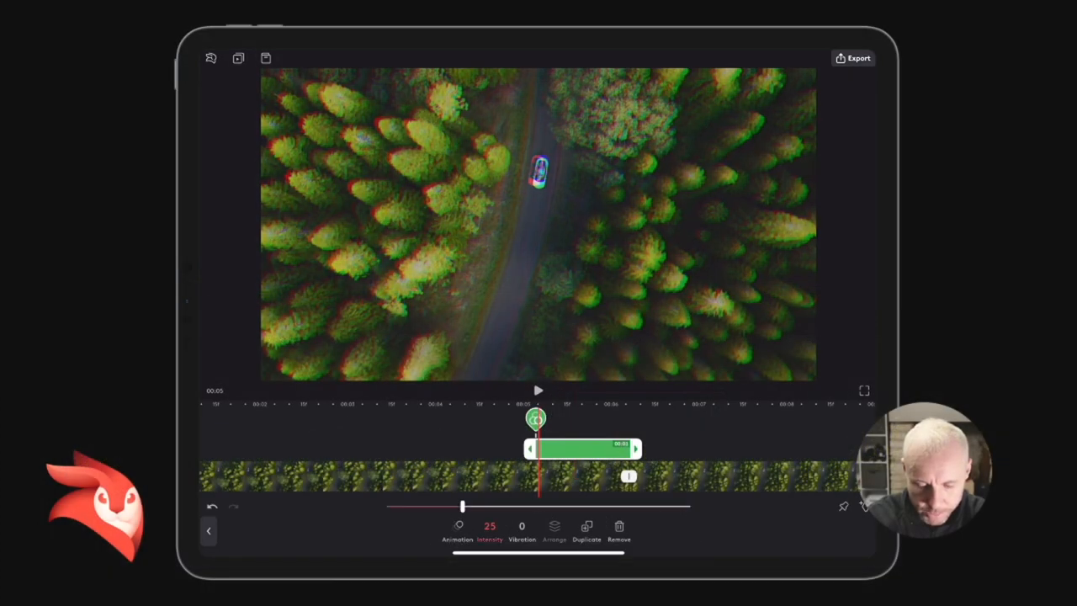
{"action": "left_click_drag", "start_coordinate": [462, 505], "coordinate": [646, 504]}
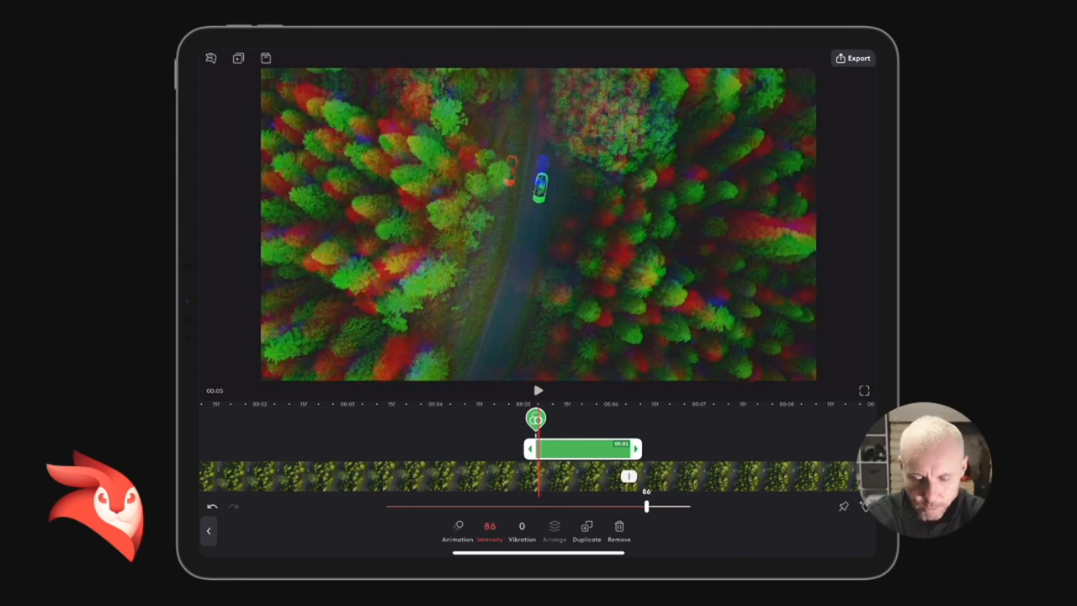
{"action": "left_click_drag", "start_coordinate": [646, 504], "coordinate": [576, 504]}
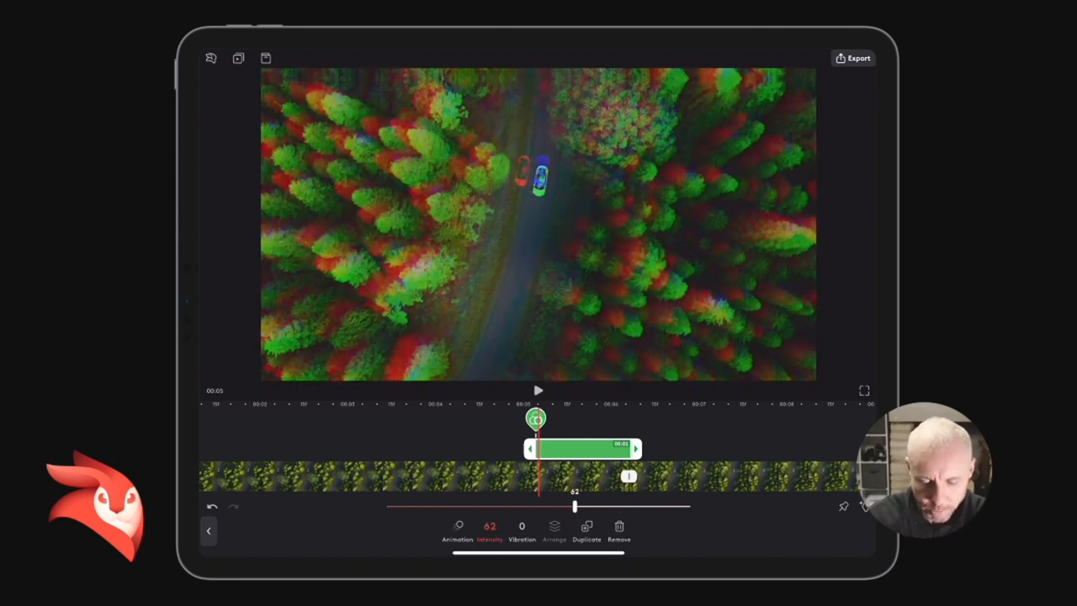
{"action": "left_click_drag", "start_coordinate": [575, 505], "coordinate": [458, 505]}
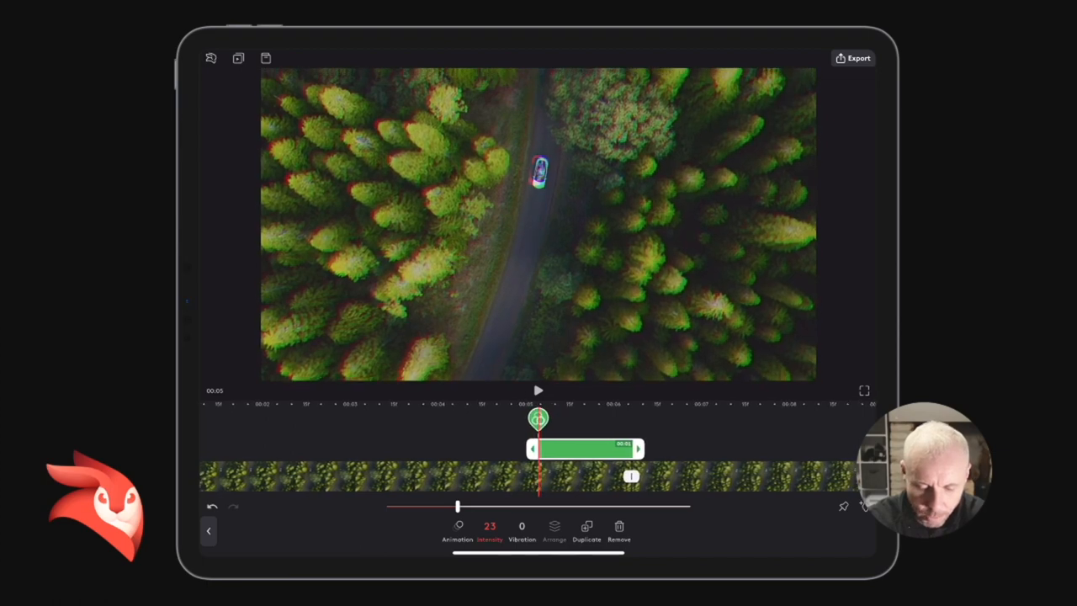
{"action": "left_click_drag", "start_coordinate": [457, 504], "coordinate": [480, 505]}
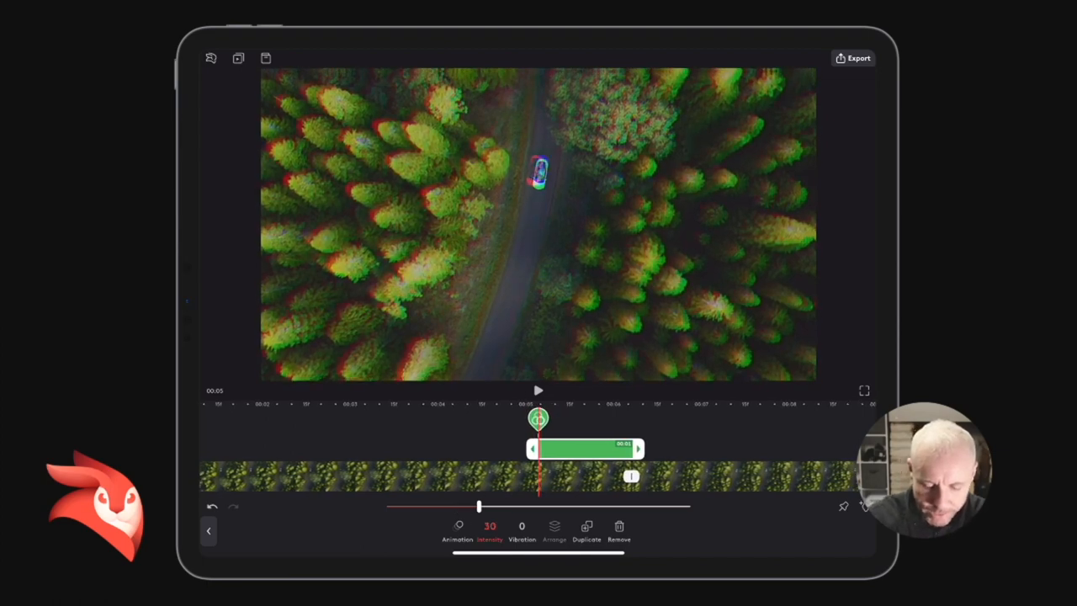
{"action": "left_click_drag", "start_coordinate": [478, 505], "coordinate": [552, 505]}
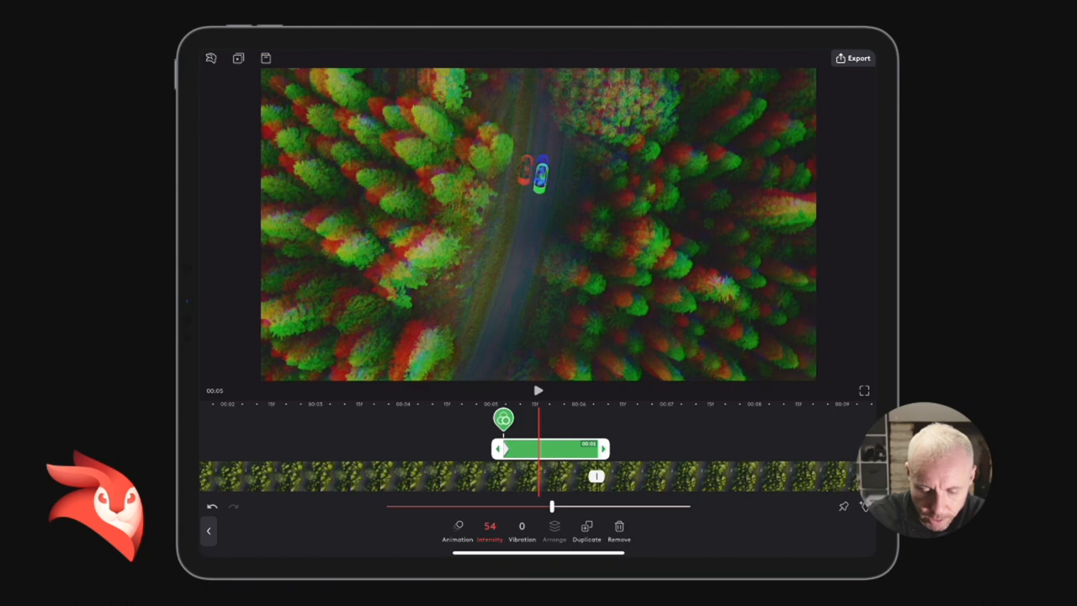
- At a later keyframe in the burst, raise the glitch Vibration to about 40
{"action": "left_click_drag", "start_coordinate": [552, 505], "coordinate": [420, 505]}
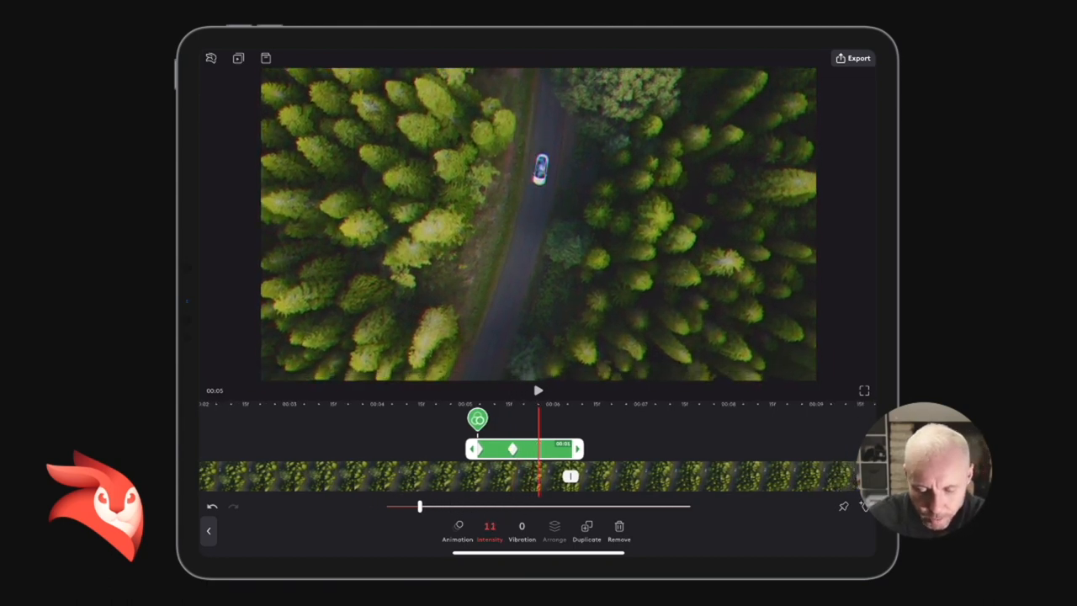
{"action": "left_click_drag", "start_coordinate": [421, 504], "coordinate": [455, 505]}
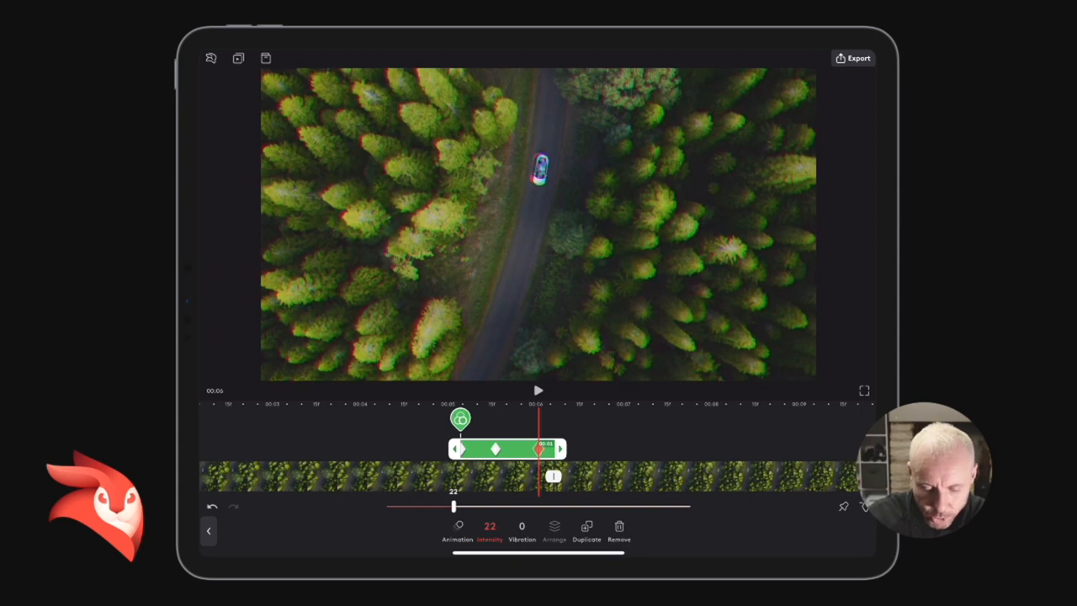
{"action": "left_click_drag", "start_coordinate": [454, 505], "coordinate": [385, 505]}
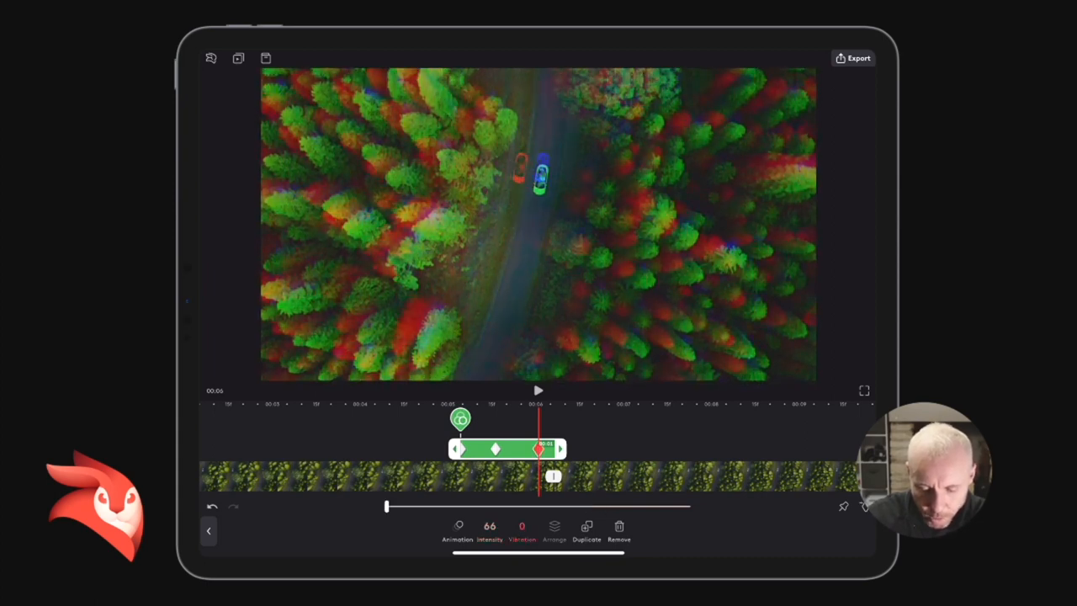
{"action": "left_click_drag", "start_coordinate": [387, 505], "coordinate": [508, 505]}
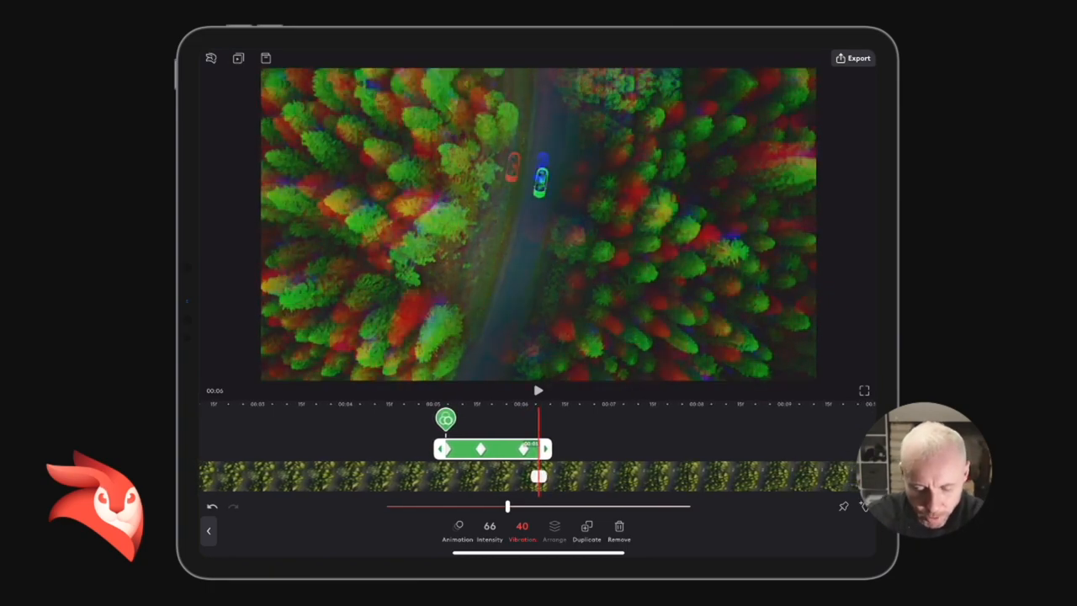
{"action": "left_click_drag", "start_coordinate": [508, 505], "coordinate": [619, 505]}
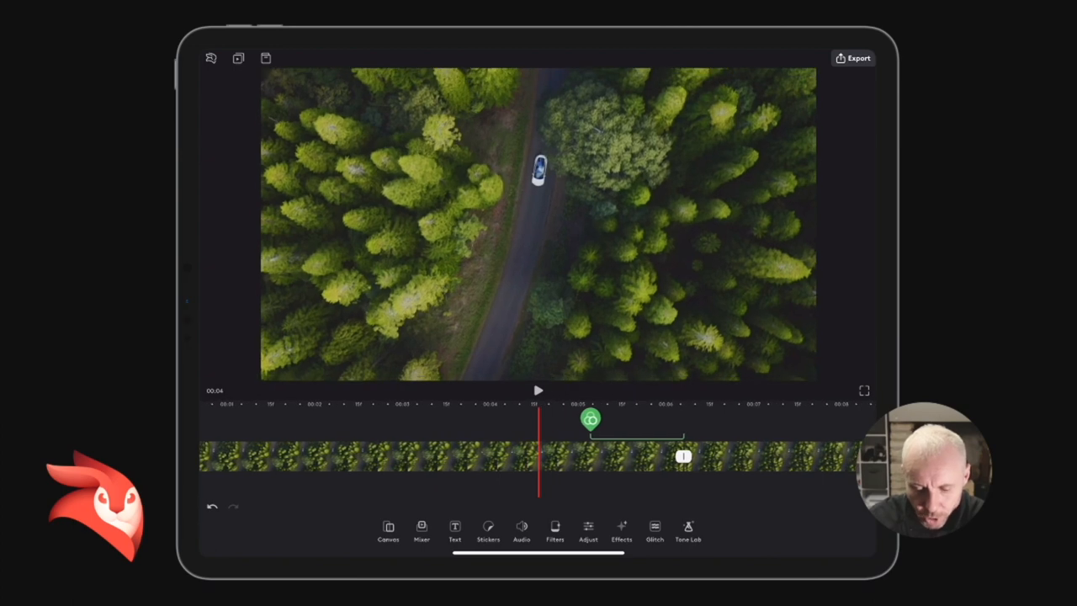
- Select the later section of the split forest-road clip to show its clip toolbar
{"action": "left_click", "coordinate": [538, 390]}
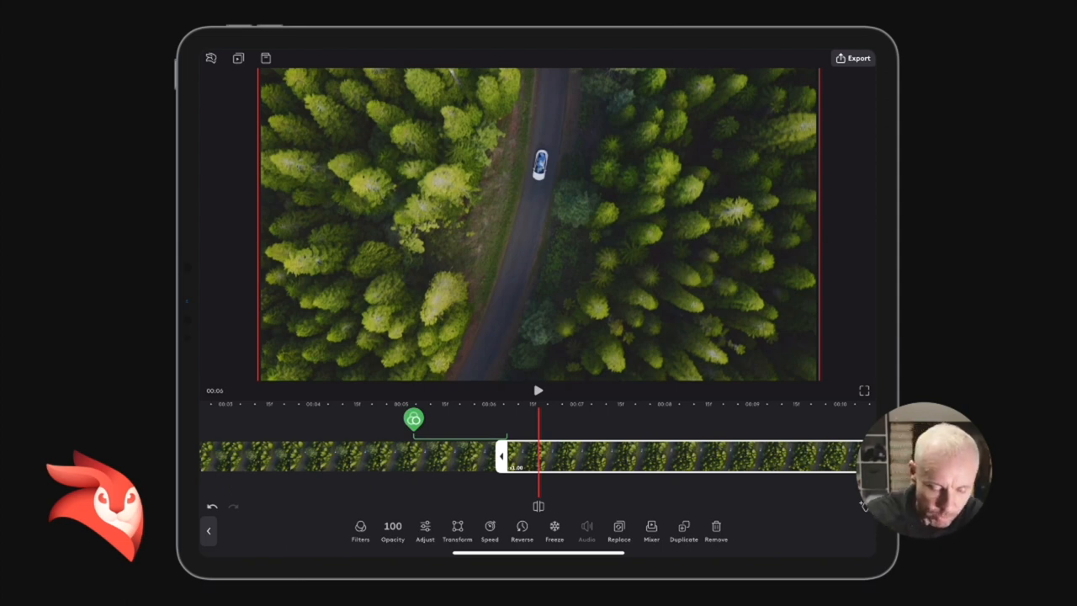
- Apply a dark colour filter preset to this section at strength 94
{"action": "left_click", "coordinate": [360, 530]}
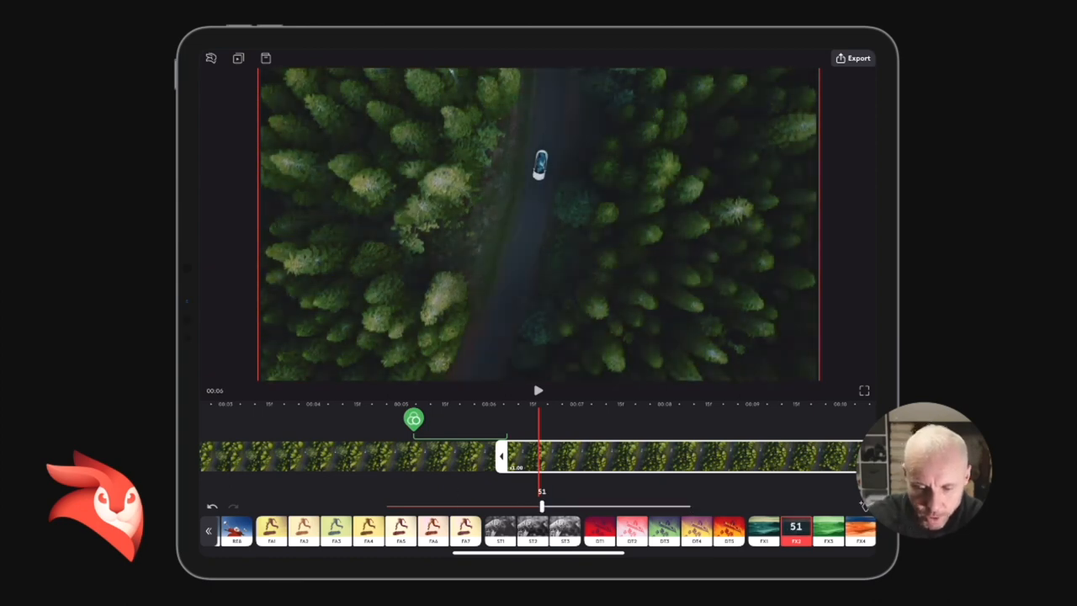
{"action": "left_click_drag", "start_coordinate": [542, 504], "coordinate": [673, 504]}
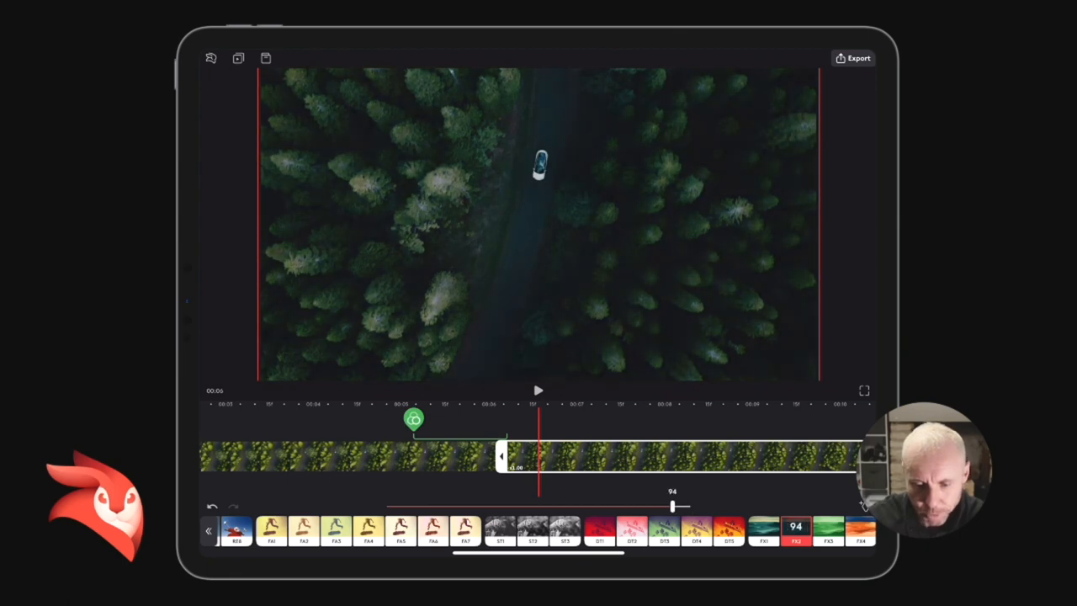
{"action": "left_click_drag", "start_coordinate": [672, 505], "coordinate": [690, 505]}
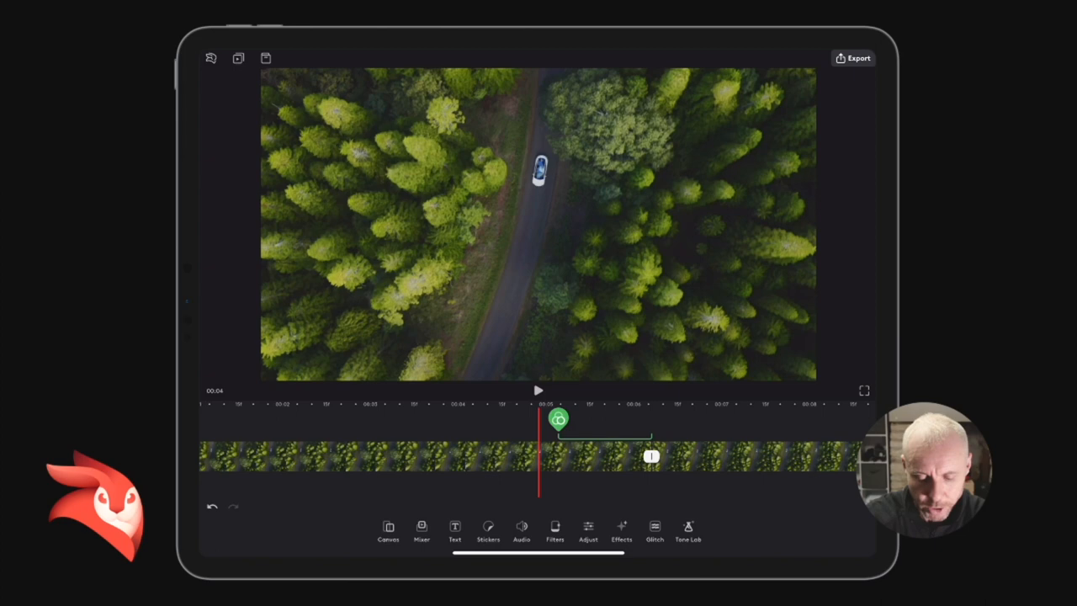
- Set the darker section's glitch burst Intensity to 100 at its end keyframe
{"action": "left_click", "coordinate": [538, 390]}
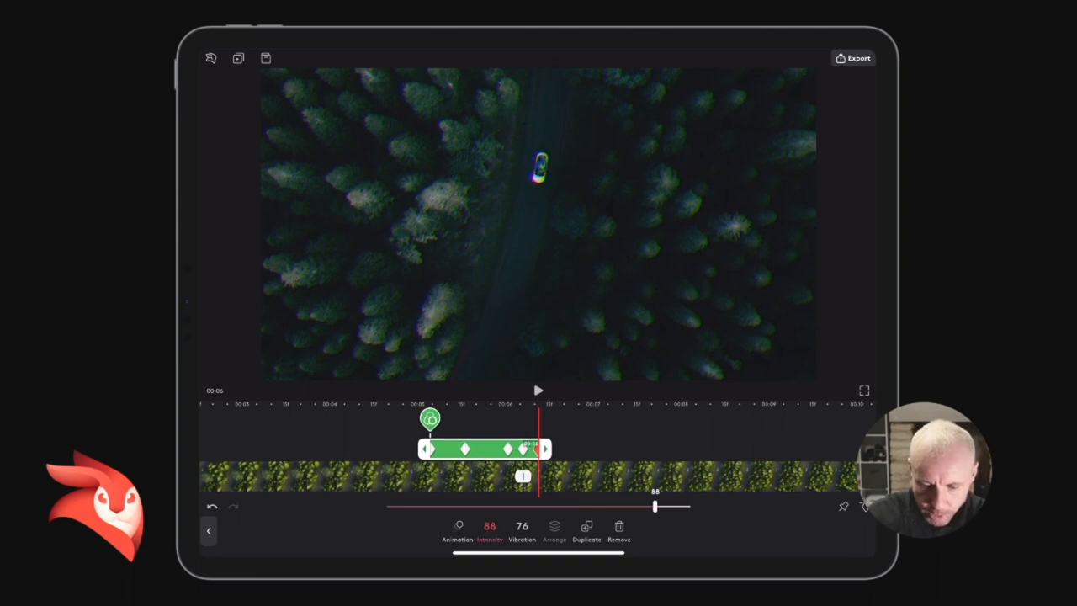
{"action": "left_click_drag", "start_coordinate": [655, 505], "coordinate": [690, 505]}
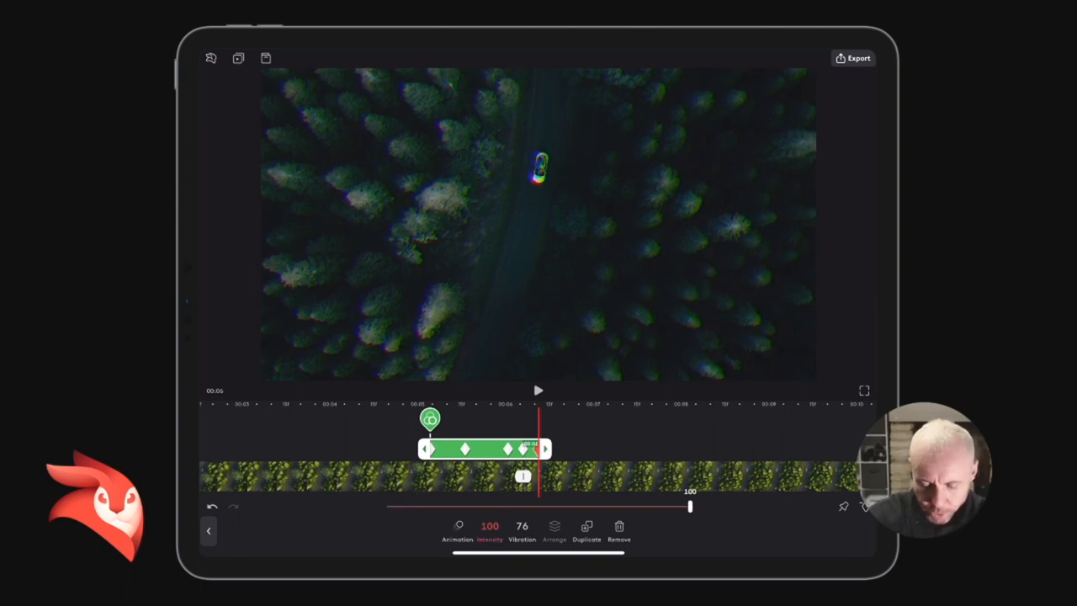
{"action": "left_click_drag", "start_coordinate": [690, 504], "coordinate": [660, 504]}
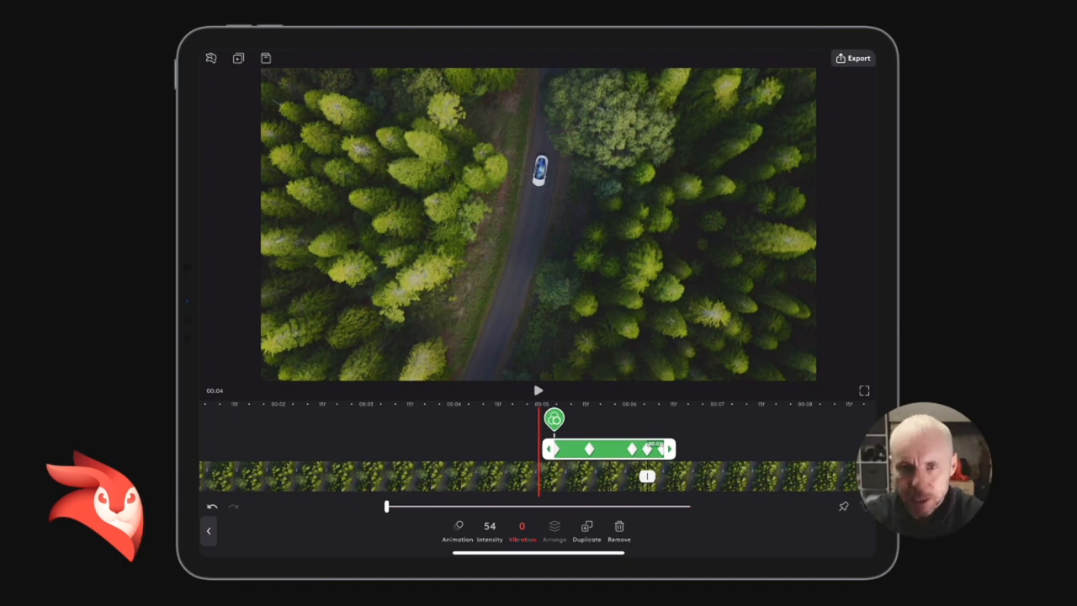
- At the burst's start keyframe set Vibration to about 34, then pick up the burst
{"action": "left_click", "coordinate": [539, 390]}
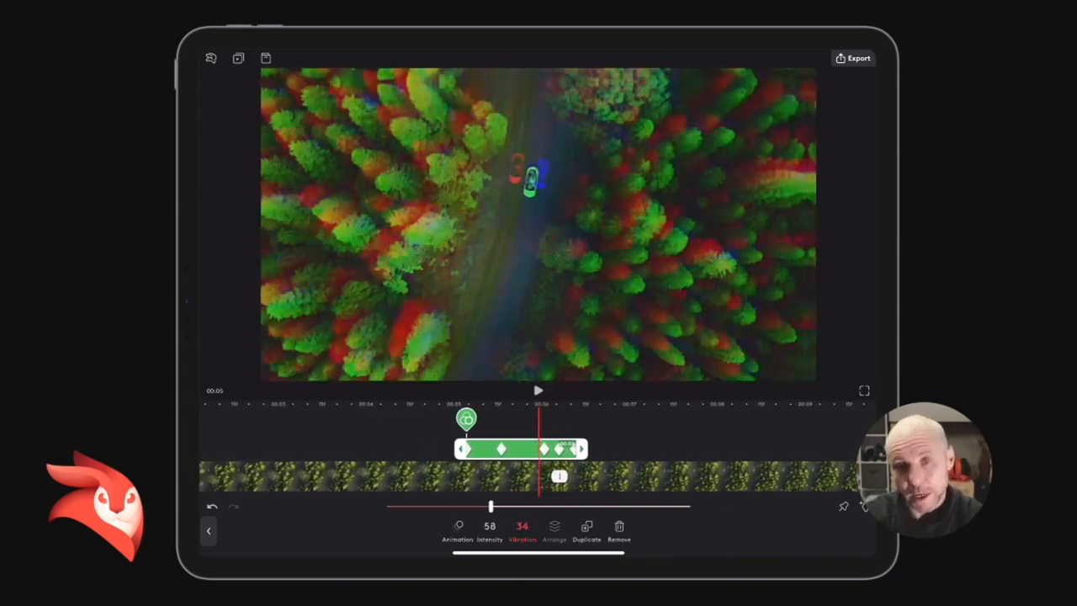
{"action": "left_click_drag", "start_coordinate": [491, 504], "coordinate": [461, 504]}
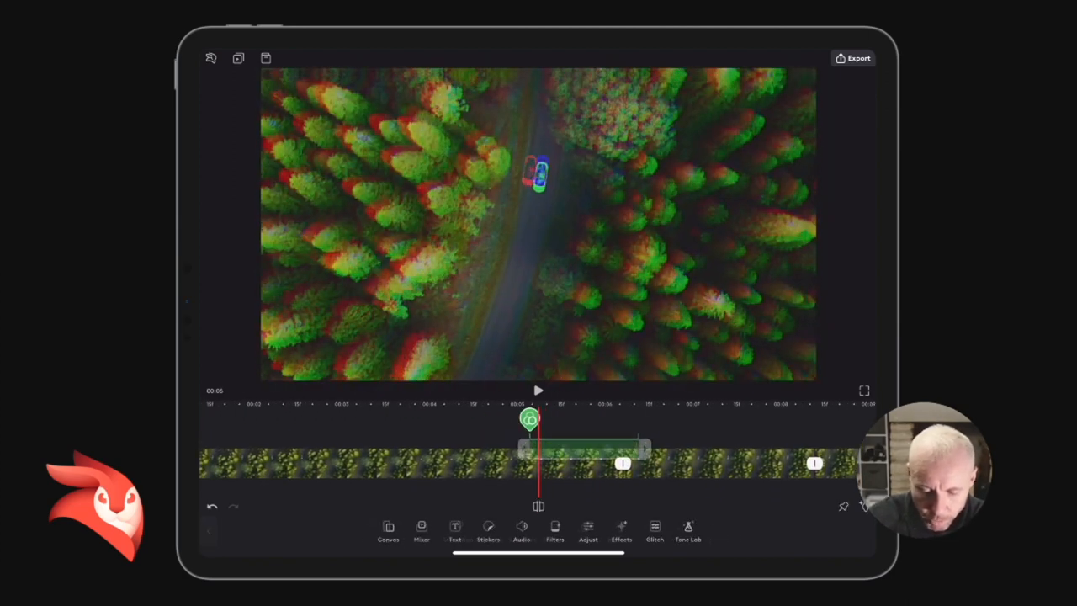
{"action": "left_click", "coordinate": [580, 446]}
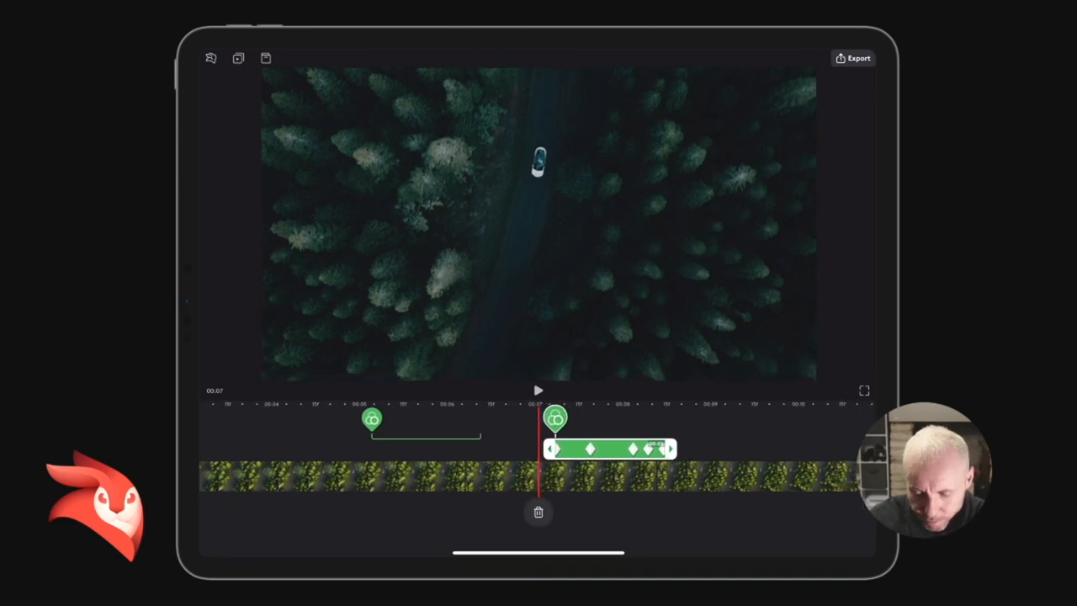
- Drop the later glitch burst at its new spot further along the timeline
{"action": "left_click", "coordinate": [555, 417]}
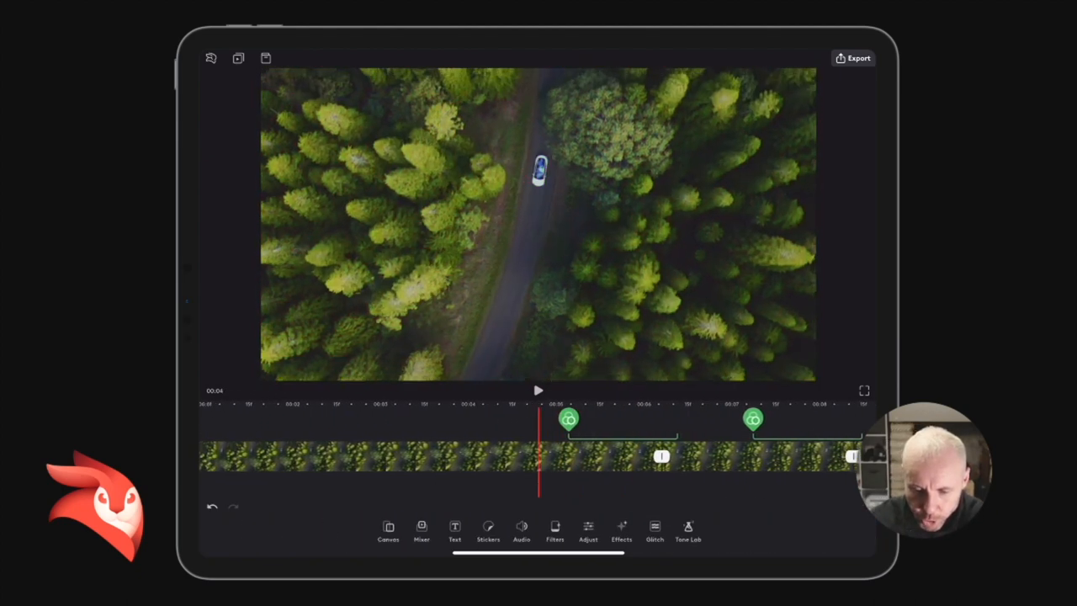
- Check the final clip's glitch burst (intensity 100, vibration 91), then select the final road clip
{"action": "left_click", "coordinate": [538, 390]}
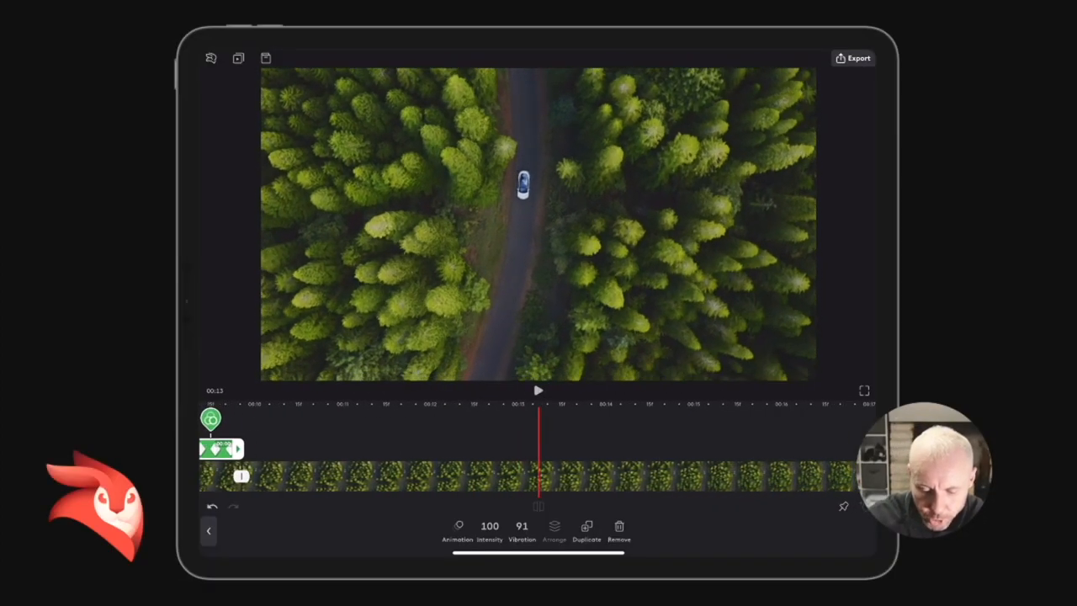
{"action": "left_click", "coordinate": [538, 471]}
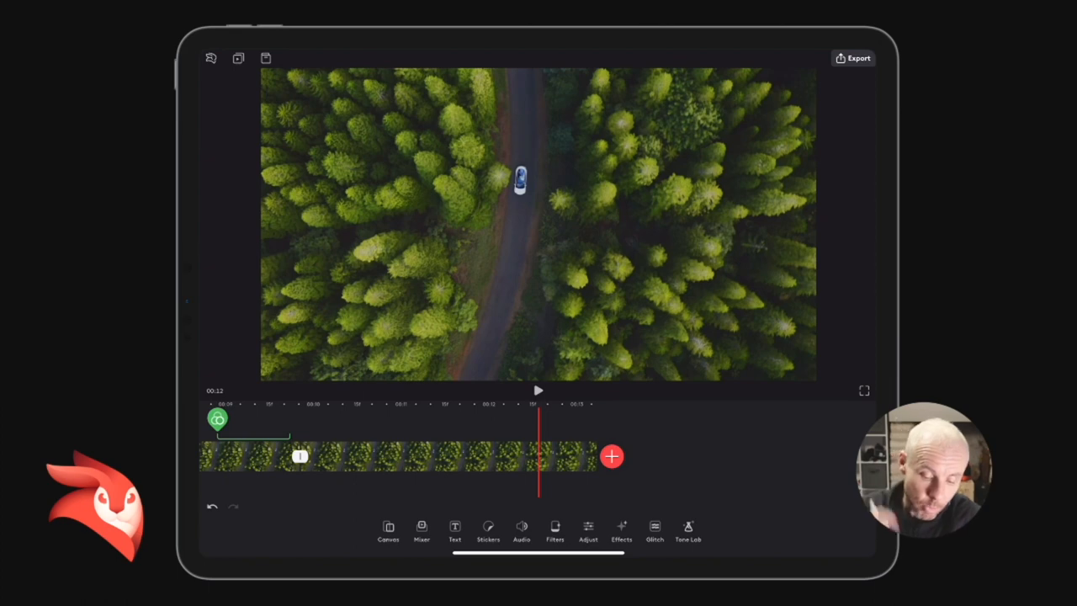
{"action": "left_click", "coordinate": [404, 457]}
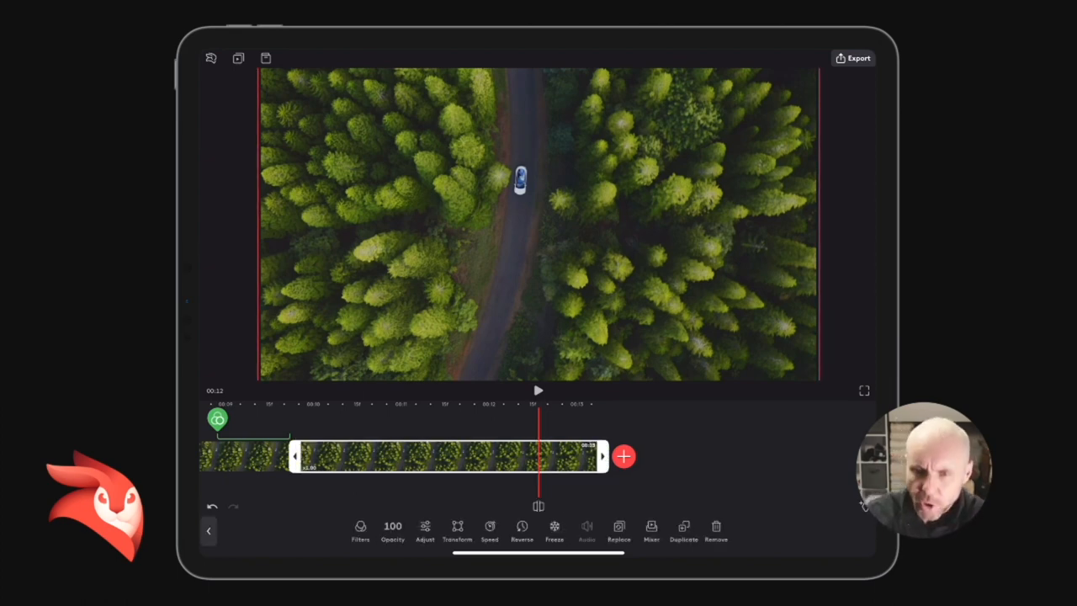